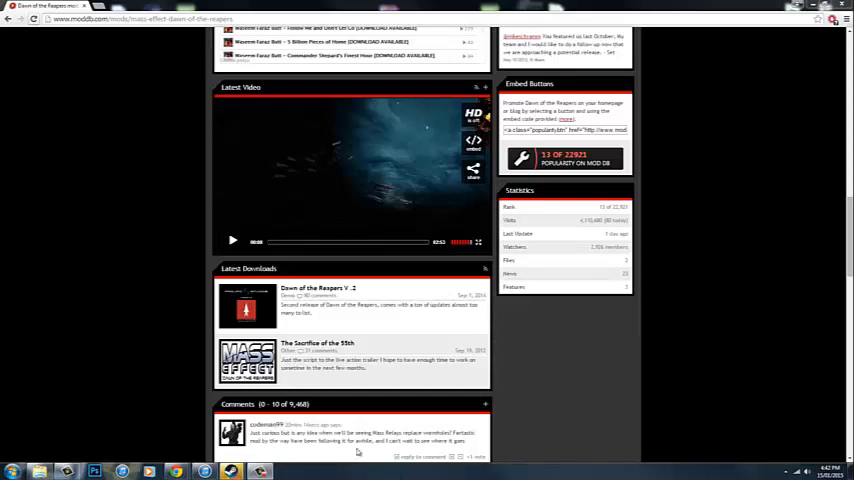
mouse_move(699, 297)
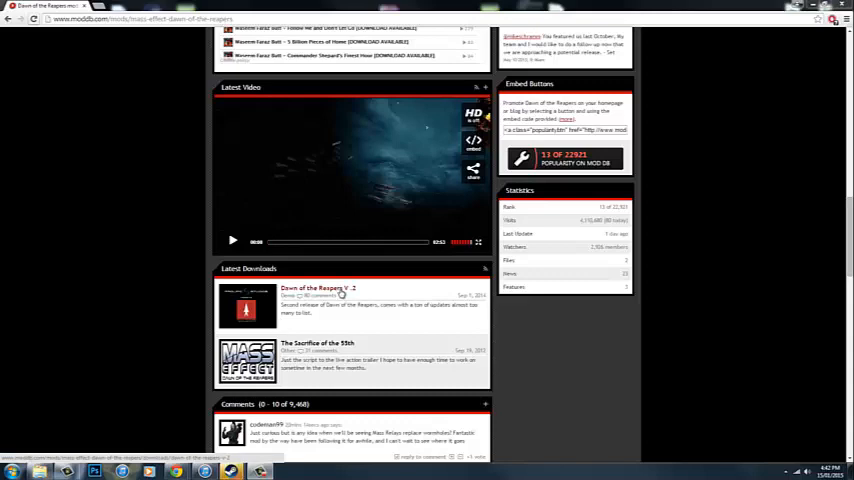
Open the Dawn of the Reapers V .2 entry under Latest Downloads on ModDB
left_click(317, 288)
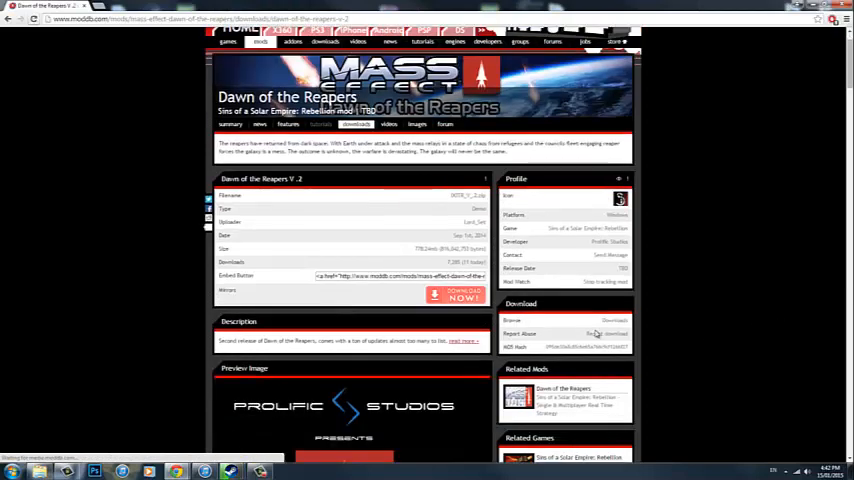
Download the DOTR_V_2 file via Download Now so it lands on the desktop
left_click(451, 297)
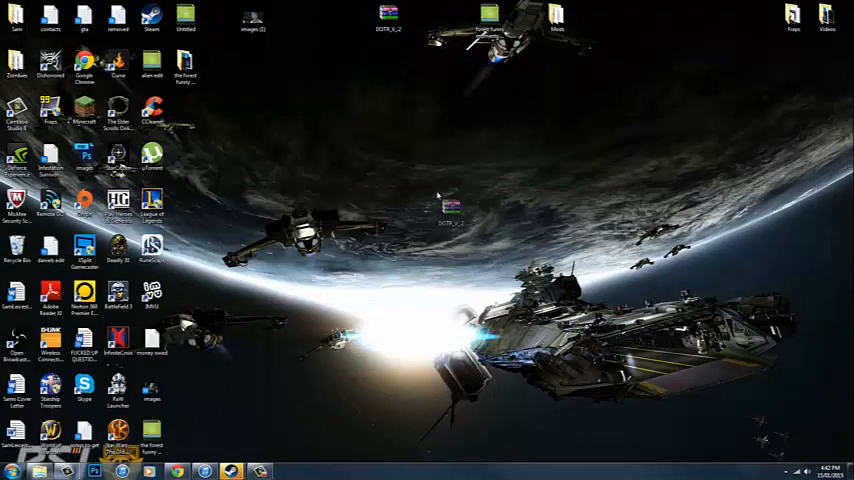
Move DOTR_V_2 aside on the desktop and browse to Documents > My Games > Ironclad Games
left_click_drag(450, 210, 422, 155)
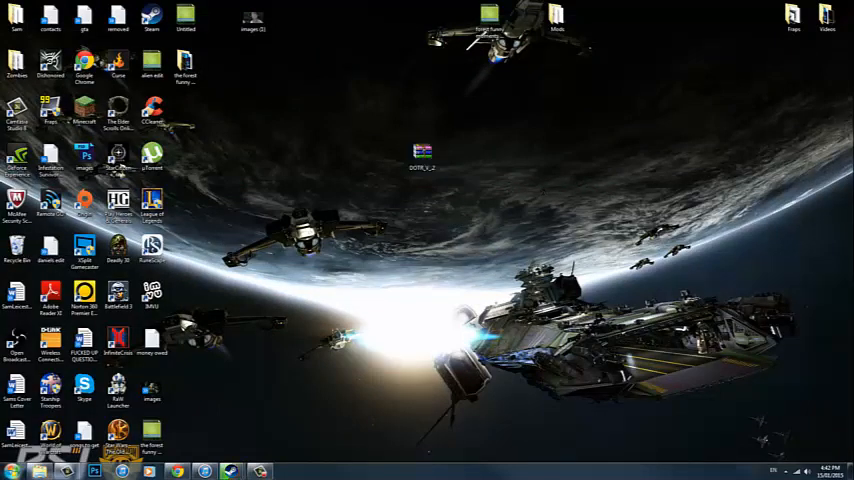
left_click(13, 471)
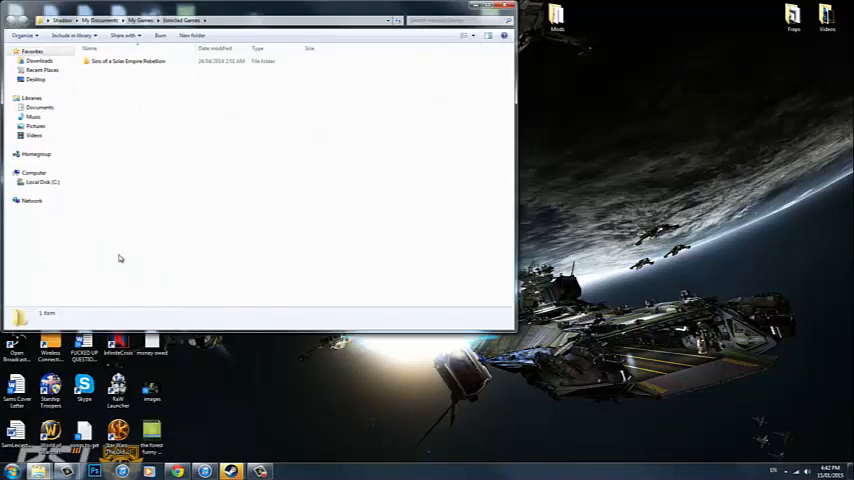
Navigate into Sins of a Solar Empire Rebellion > Mods-Rebellion v1.82 > DOTR_V_2
left_click(128, 61)
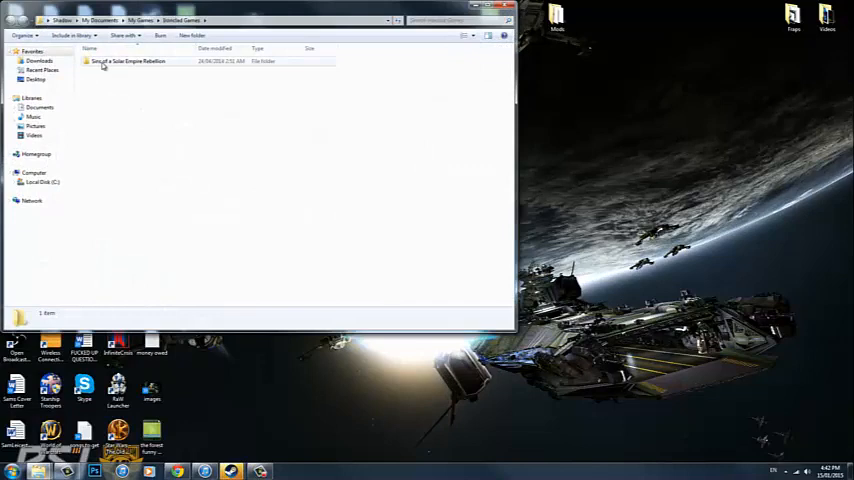
double_click(127, 61)
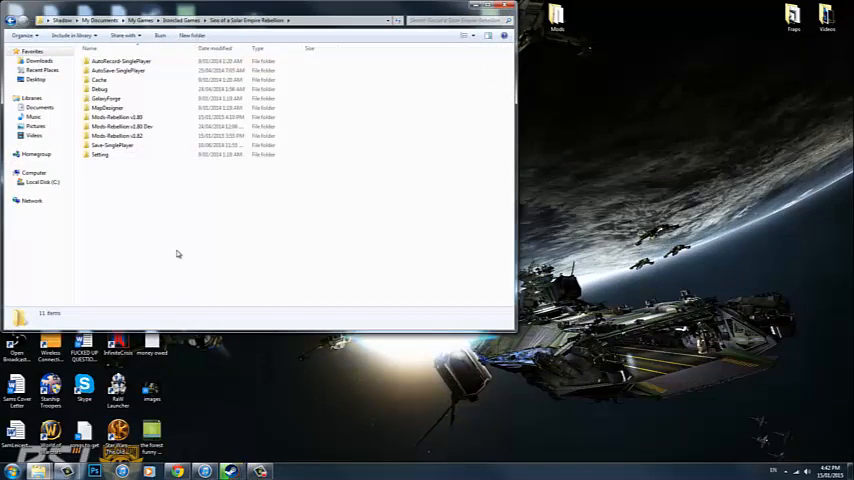
mouse_move(312, 245)
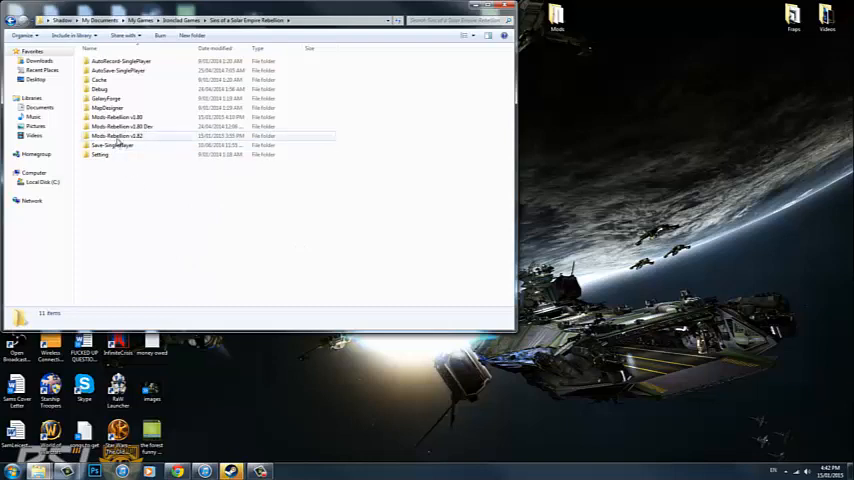
mouse_move(118, 145)
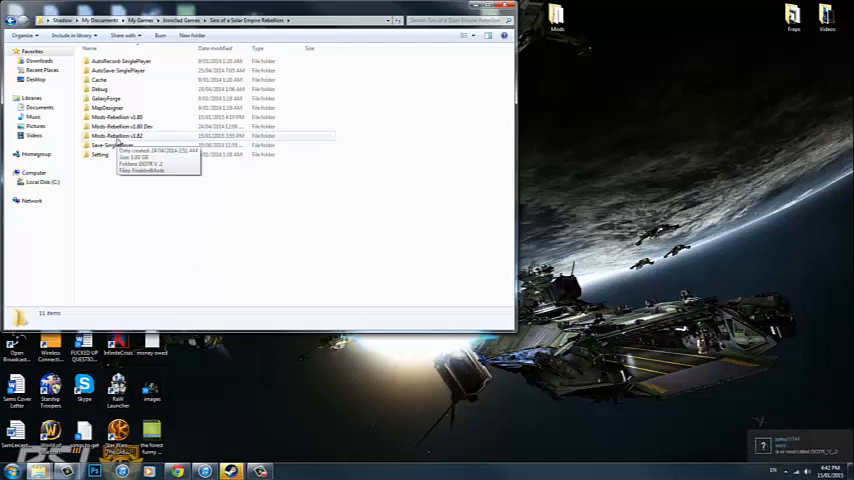
double_click(118, 135)
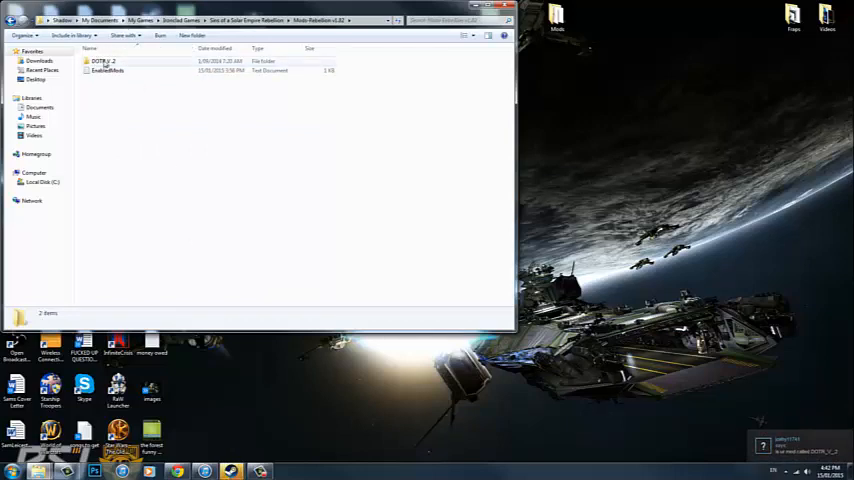
double_click(104, 61)
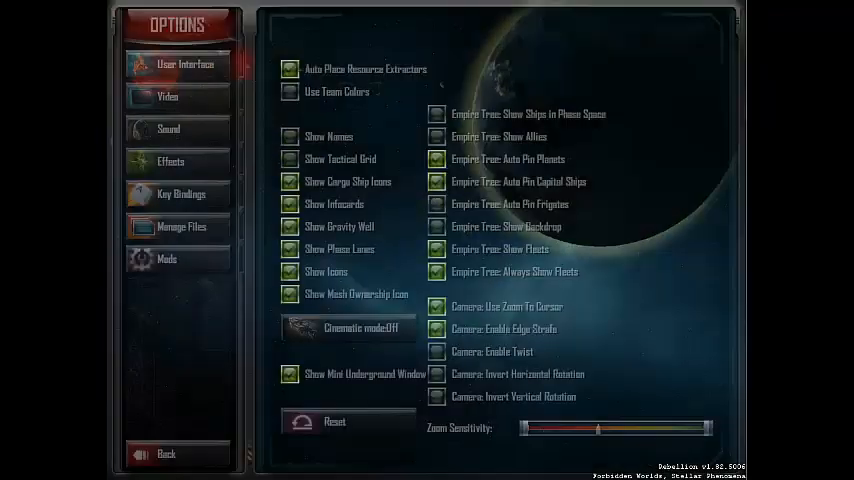
In Options > Mods, enable DOTR V .2 so it shows under Enabled Mods with checksum 152770239
left_click(167, 259)
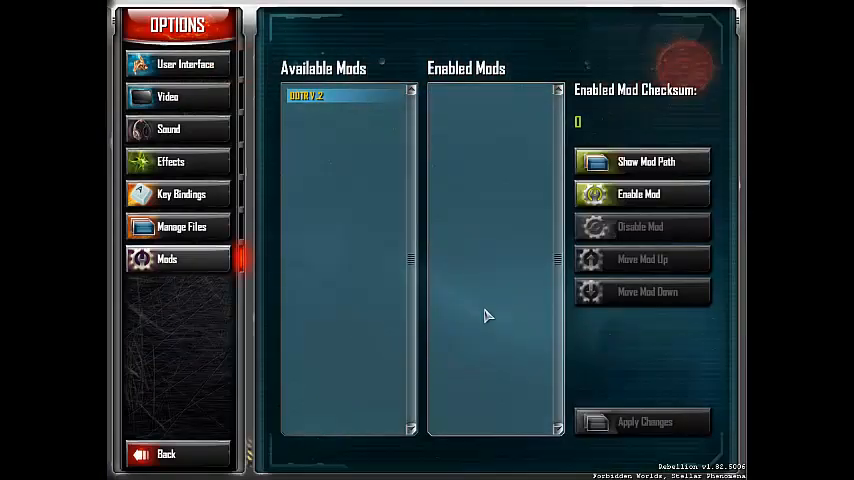
mouse_move(298, 110)
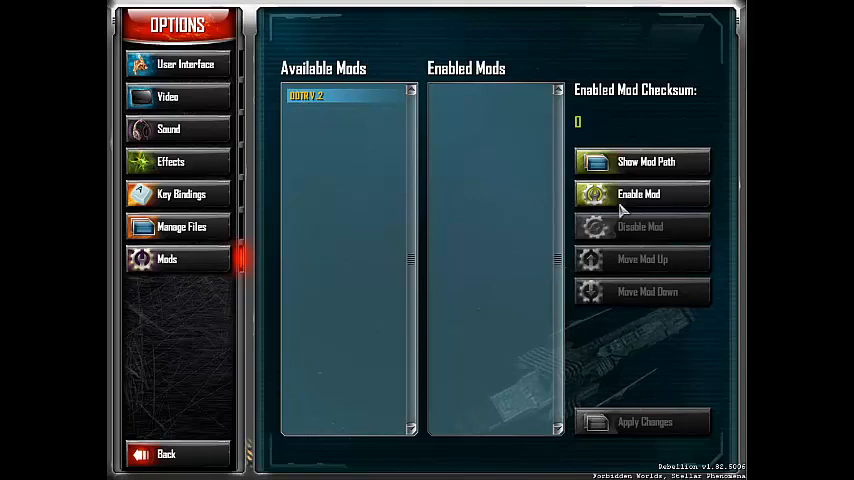
left_click(638, 193)
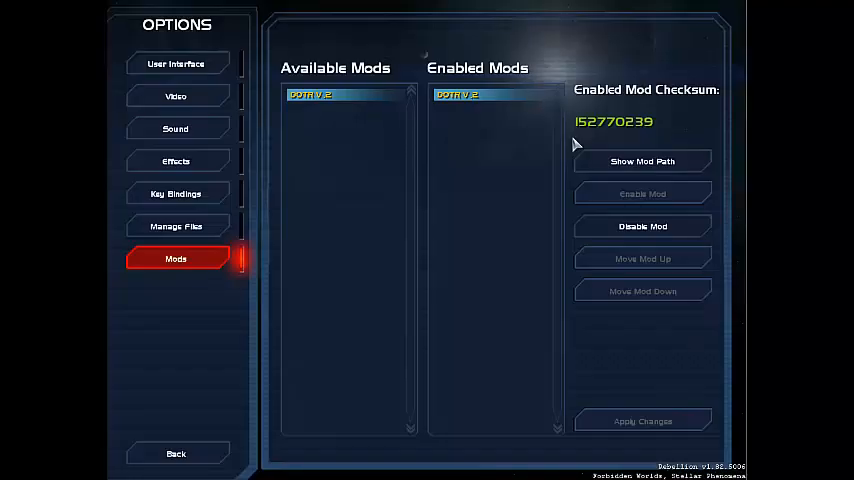
mouse_move(335, 448)
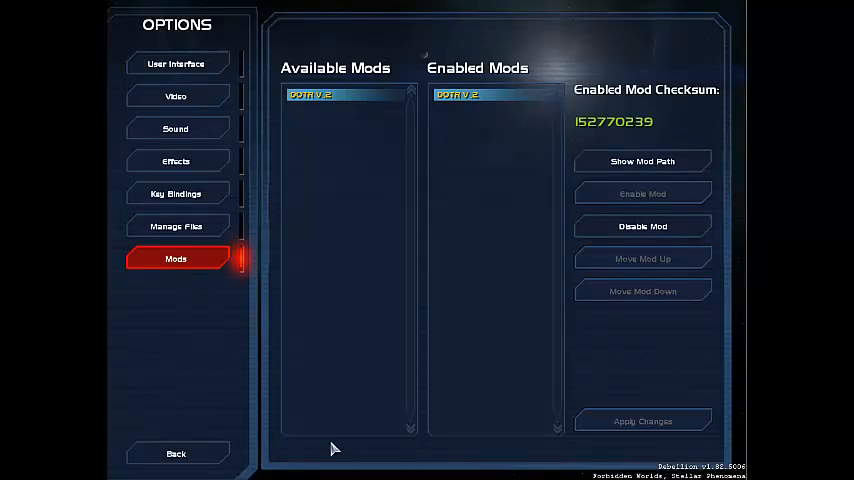
Apply the mod, start a Single Player New Game and reach the Cerberus faction selection
left_click(175, 453)
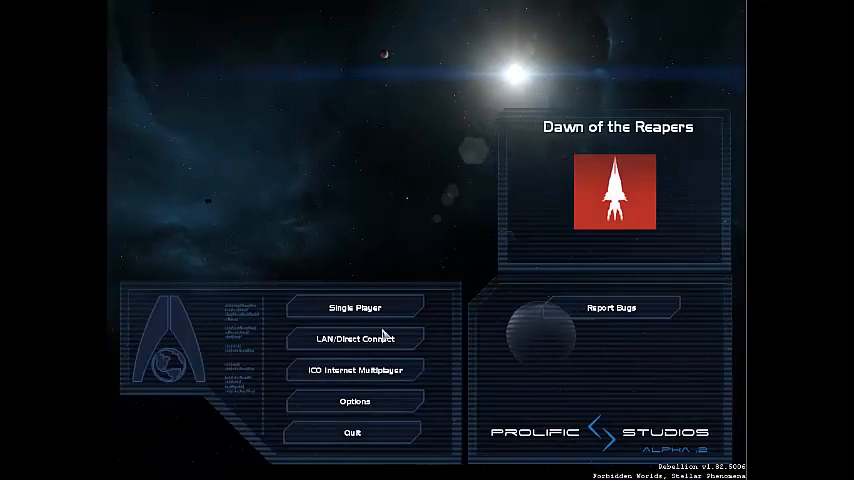
left_click(353, 307)
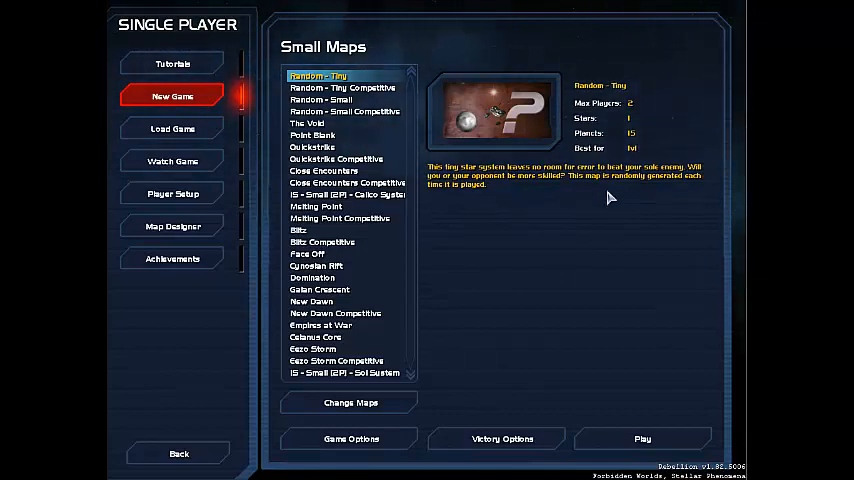
mouse_move(322, 207)
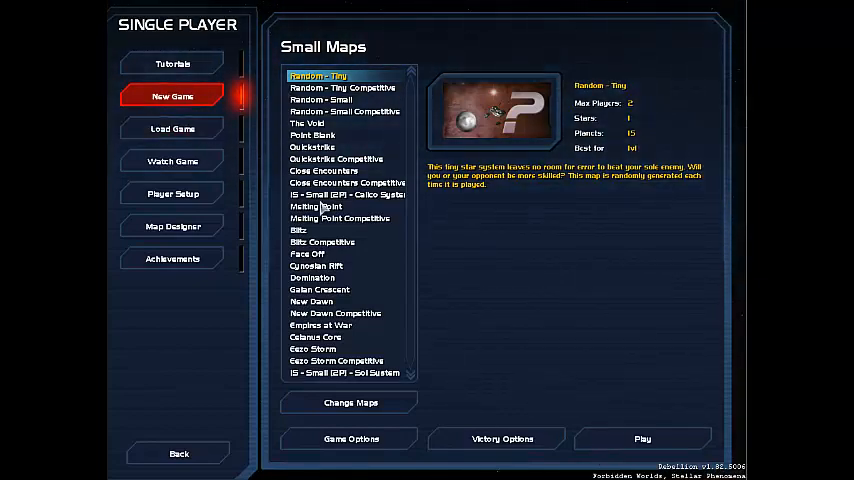
left_click(642, 438)
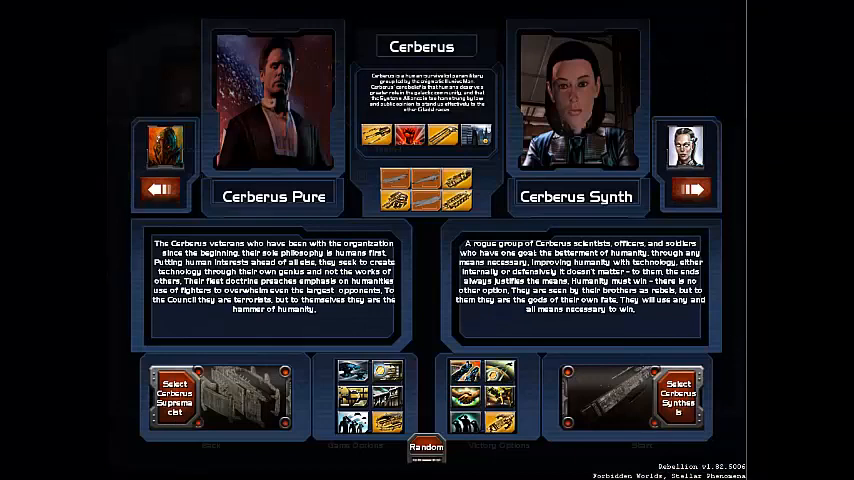
left_click(690, 190)
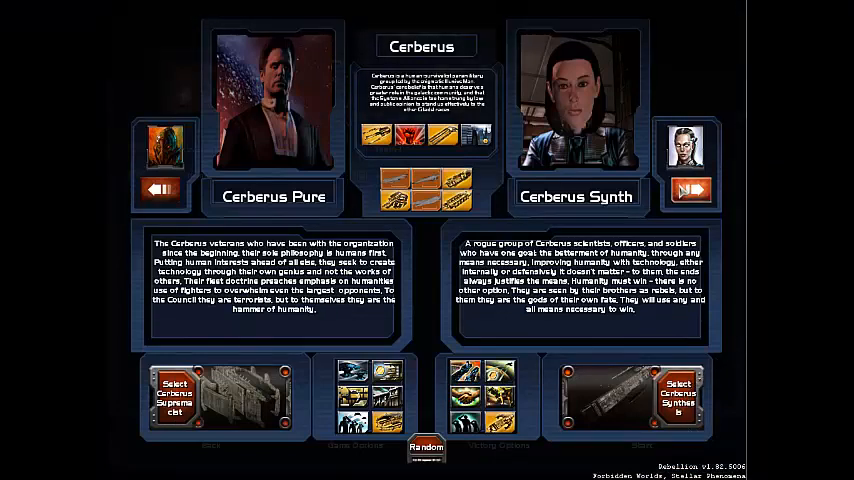
left_click(691, 190)
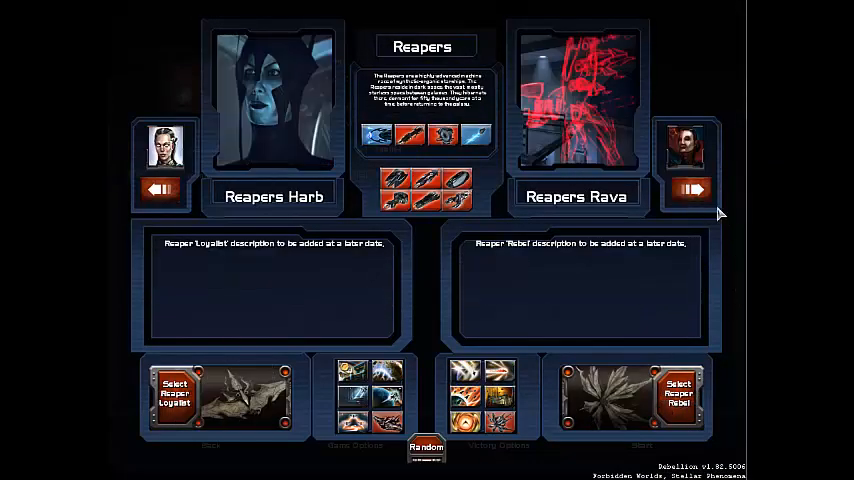
left_click(696, 189)
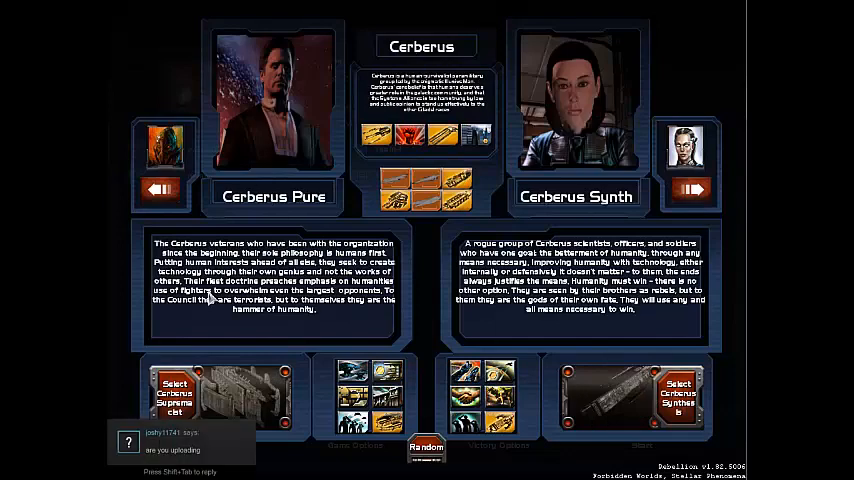